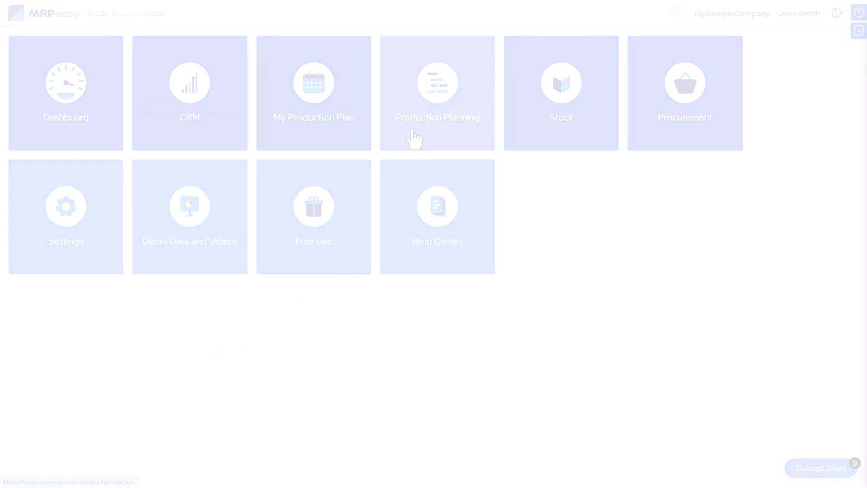
Step: Create and save manufacturing order MO00004 for 100 pcs of Wooden table
{"action": "left_click", "coordinate": [437, 83]}
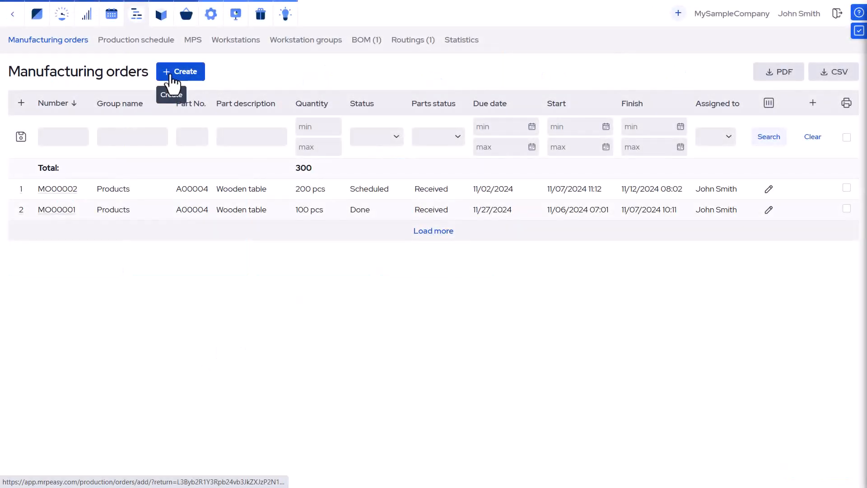
{"action": "left_click", "coordinate": [180, 72]}
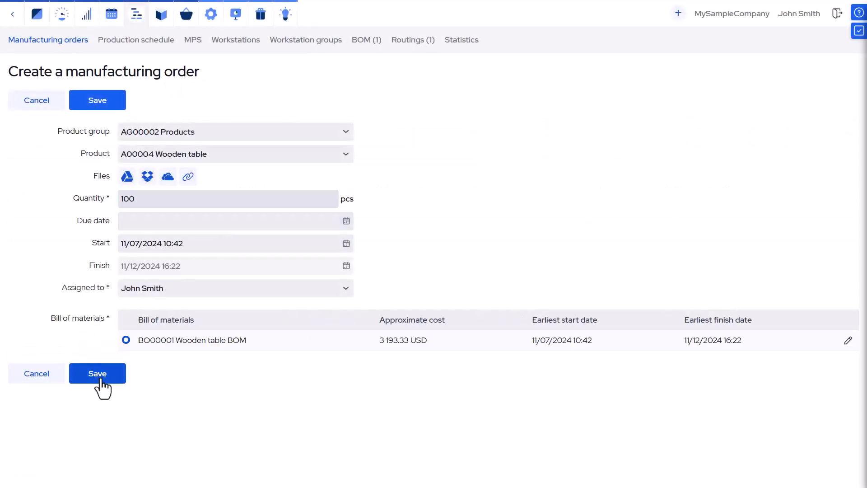
{"action": "left_click", "coordinate": [98, 374]}
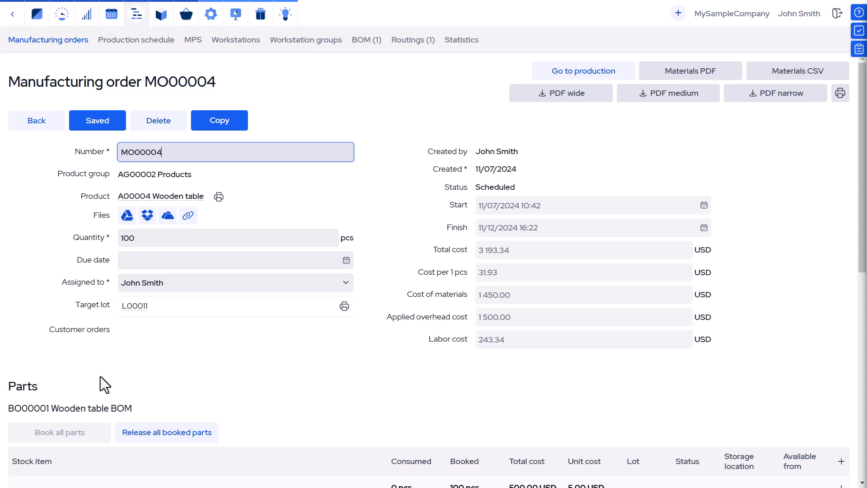
Step: Assign Assembling to D00001 Woodworkers and Painting to D00002 Painters, then save
{"action": "scroll", "scroll_direction": "down", "scroll_amount": 3}
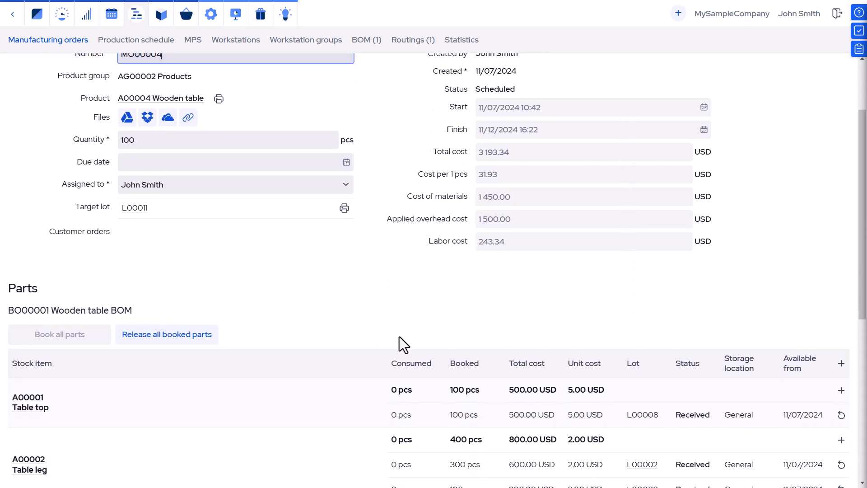
{"action": "scroll", "scroll_direction": "down", "scroll_amount": 3}
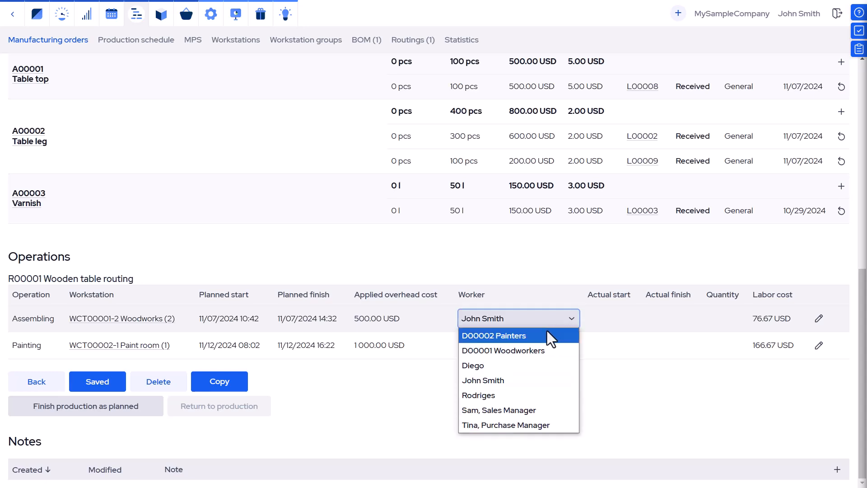
{"action": "left_click", "coordinate": [504, 350]}
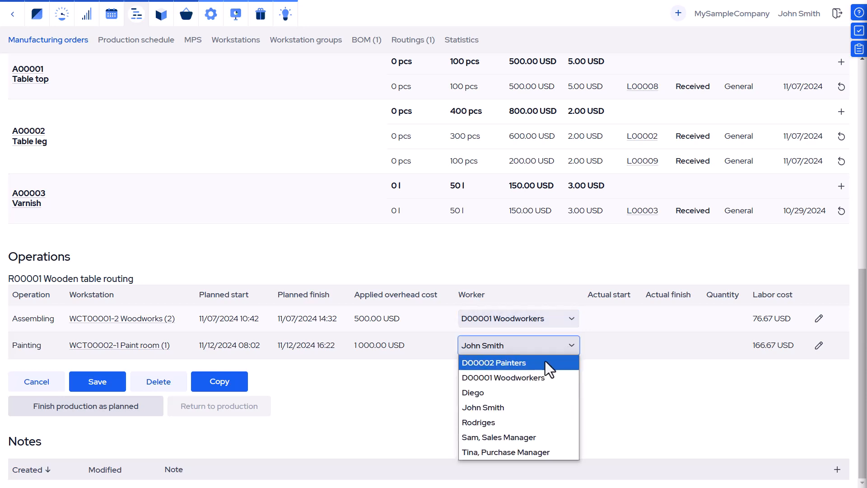
{"action": "left_click", "coordinate": [494, 363]}
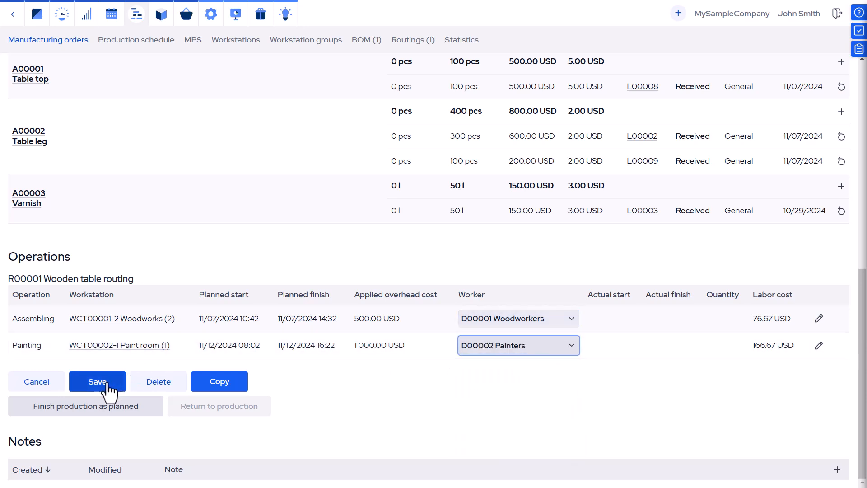
{"action": "left_click", "coordinate": [97, 381]}
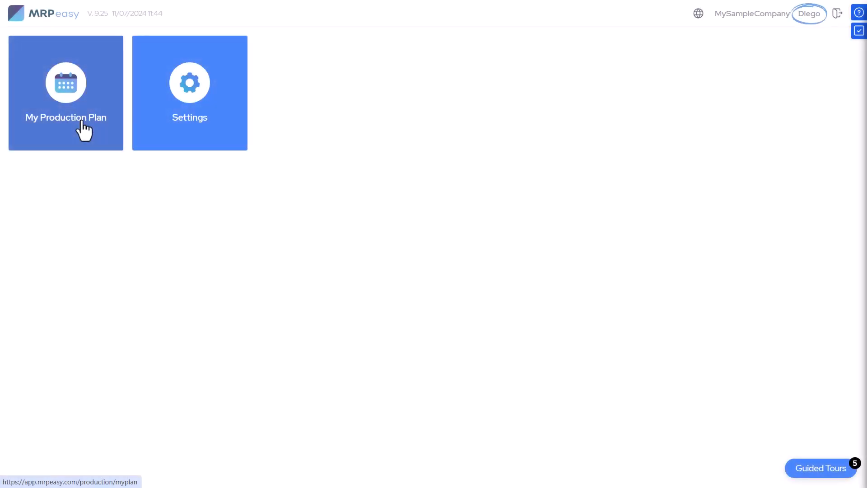
Step: From My Production Plan, open MO00004 and start its Assembling operation
{"action": "left_click", "coordinate": [66, 83]}
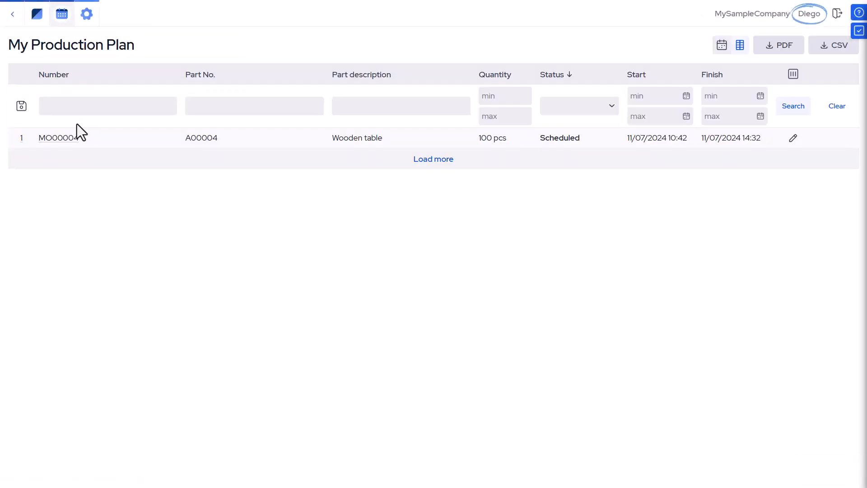
{"action": "left_click", "coordinate": [58, 137]}
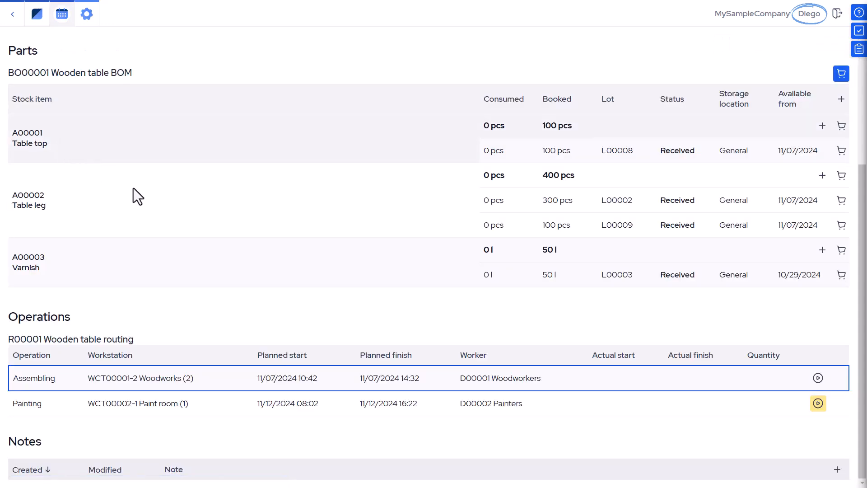
{"action": "mouse_move", "coordinate": [725, 402]}
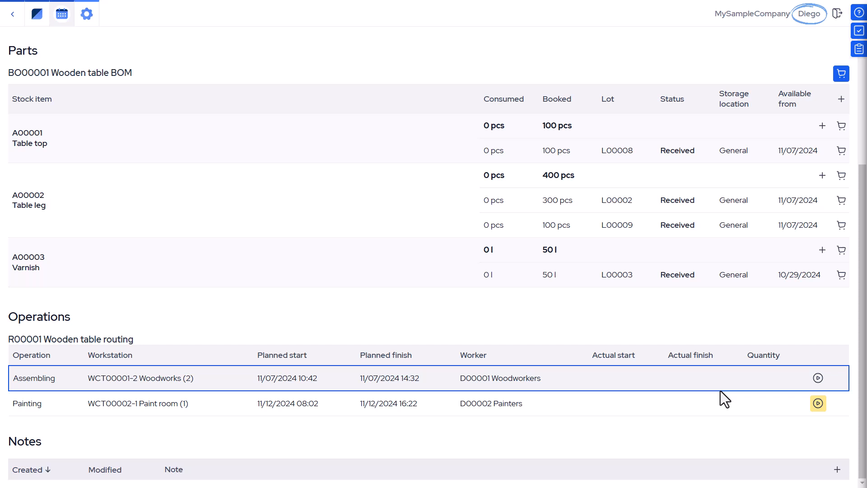
{"action": "mouse_move", "coordinate": [818, 377]}
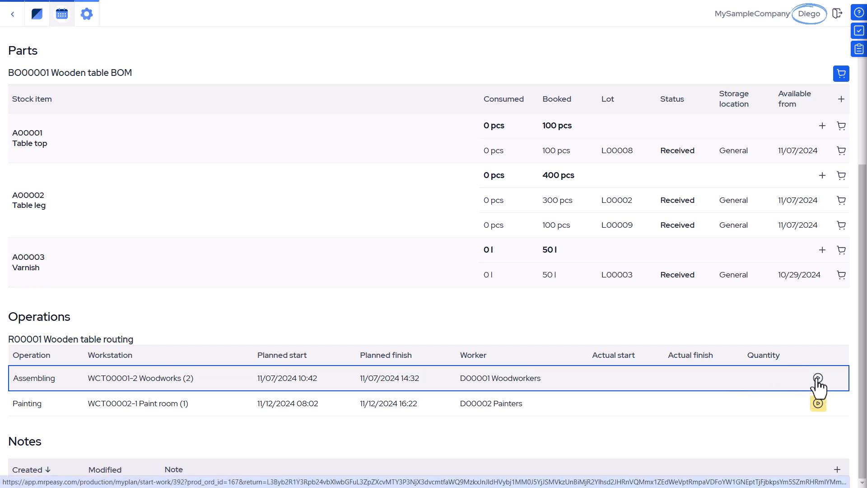
{"action": "left_click", "coordinate": [818, 388]}
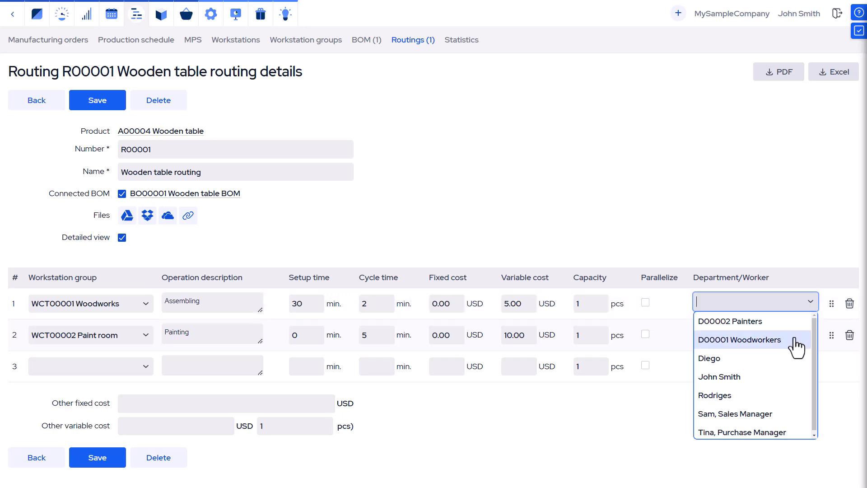
Step: Set D00001 Woodworkers as Assembling's department in routing R00001
{"action": "left_click", "coordinate": [740, 340]}
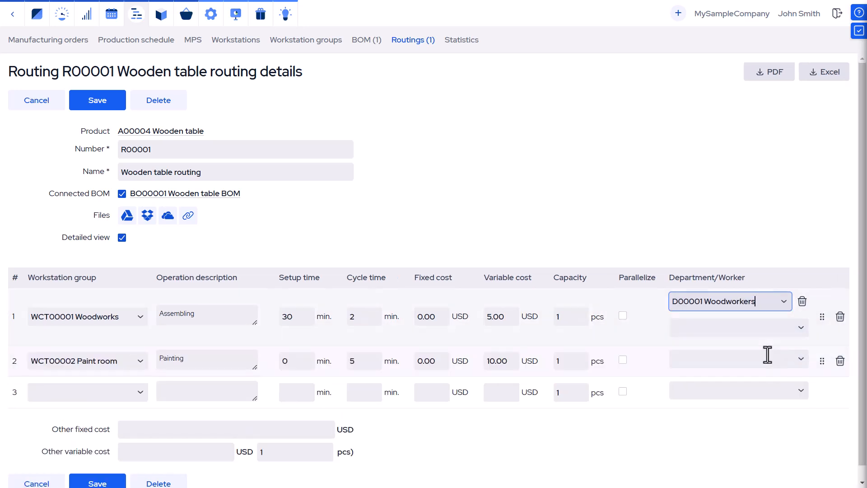
{"action": "left_click", "coordinate": [739, 359]}
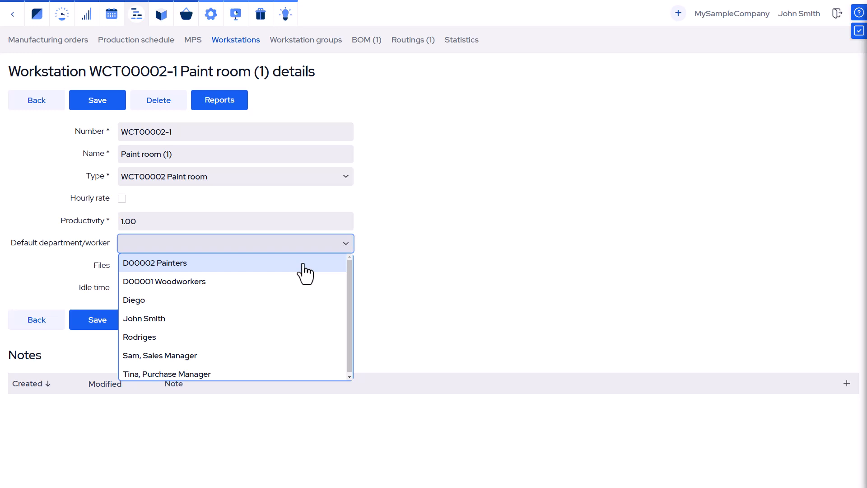
Step: Set D00002 Painters as default department for workstation WCT00002-1 Paint room
{"action": "left_click", "coordinate": [155, 262]}
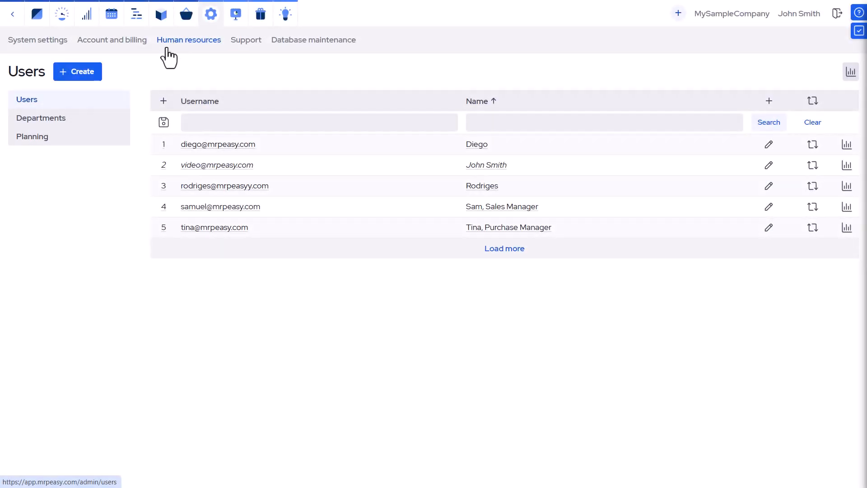
{"action": "mouse_move", "coordinate": [52, 142]}
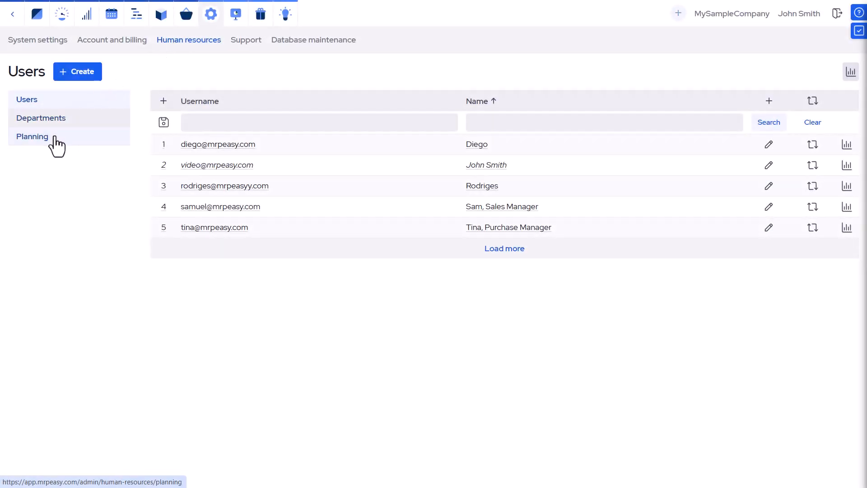
Step: View Human resources Planning, then return to the Users list
{"action": "left_click", "coordinate": [32, 136]}
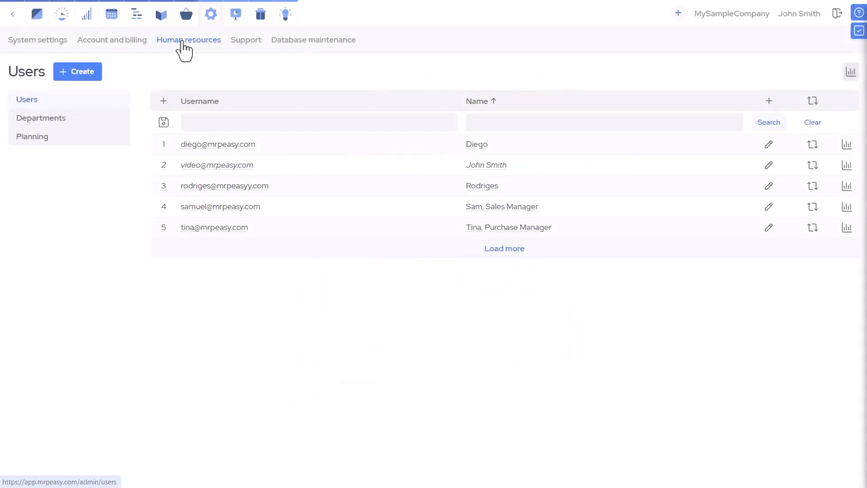
{"action": "mouse_move", "coordinate": [90, 129]}
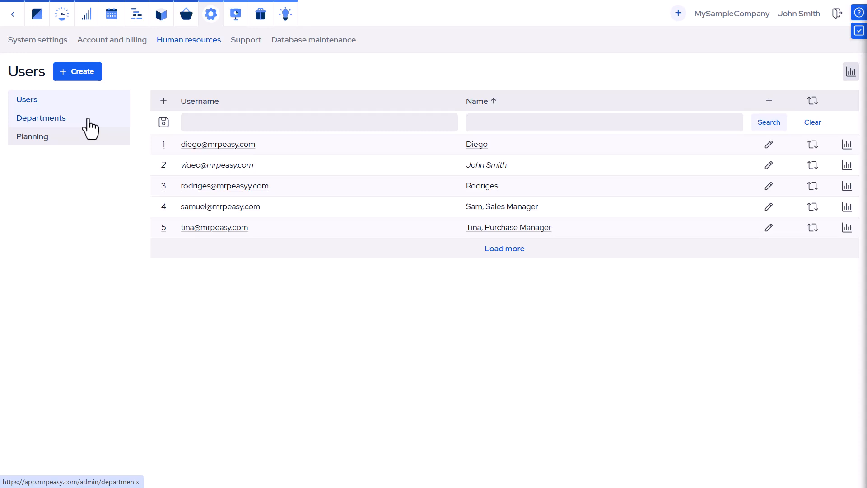
Step: Add a department named Packing under Departments and save it
{"action": "left_click", "coordinate": [41, 118]}
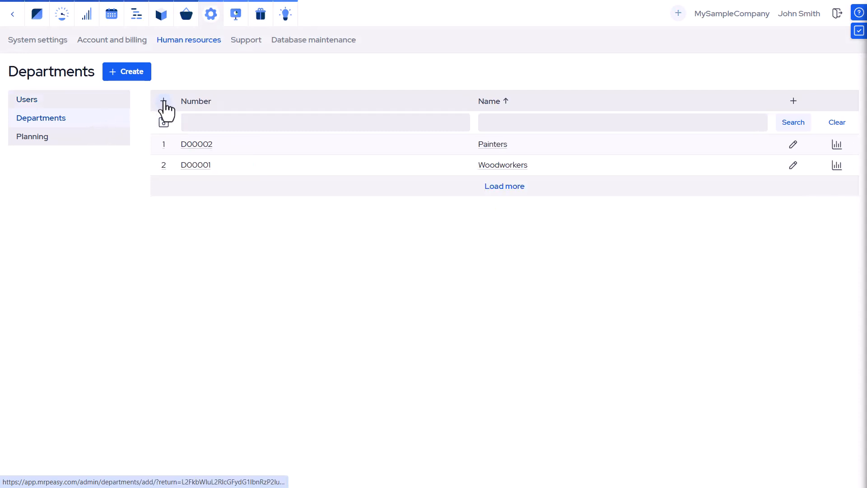
{"action": "left_click", "coordinate": [163, 102]}
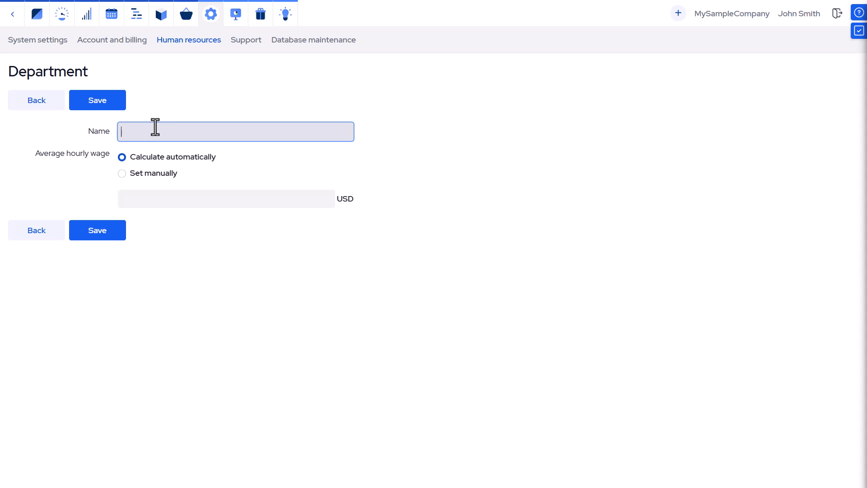
{"action": "type", "text": "Packing"}
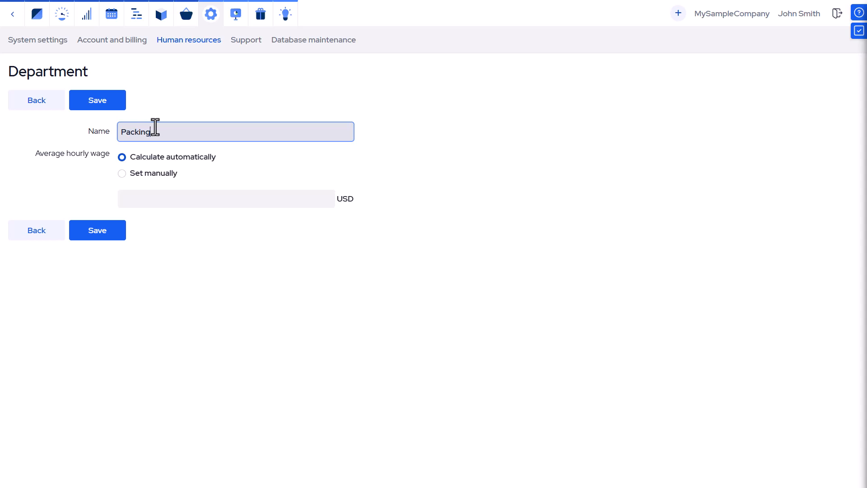
{"action": "mouse_move", "coordinate": [82, 247]}
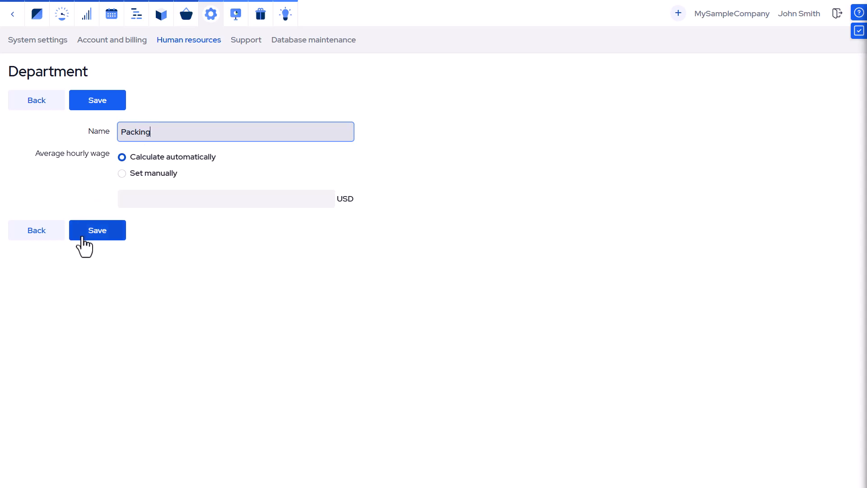
{"action": "left_click", "coordinate": [97, 230]}
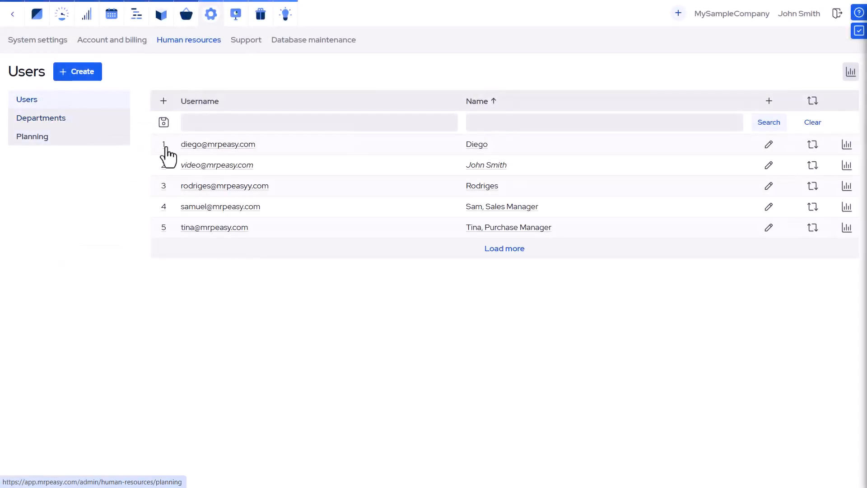
Step: Tick D00003 Packing in Diego's user record, alongside Woodworkers
{"action": "left_click", "coordinate": [218, 144]}
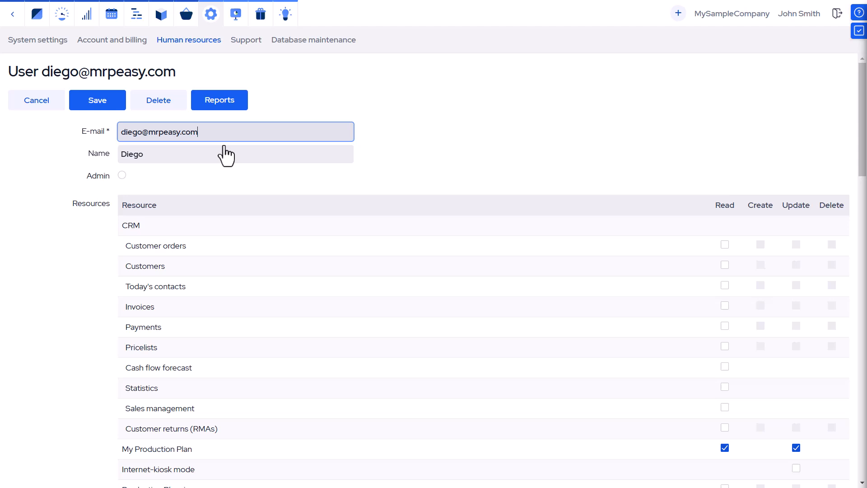
{"action": "scroll", "scroll_direction": "down", "scroll_amount": 3}
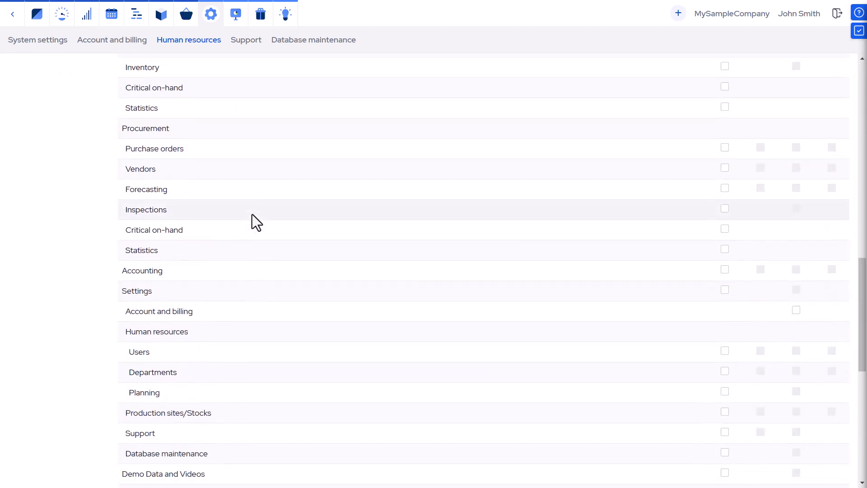
{"action": "scroll", "scroll_direction": "down", "scroll_amount": 3}
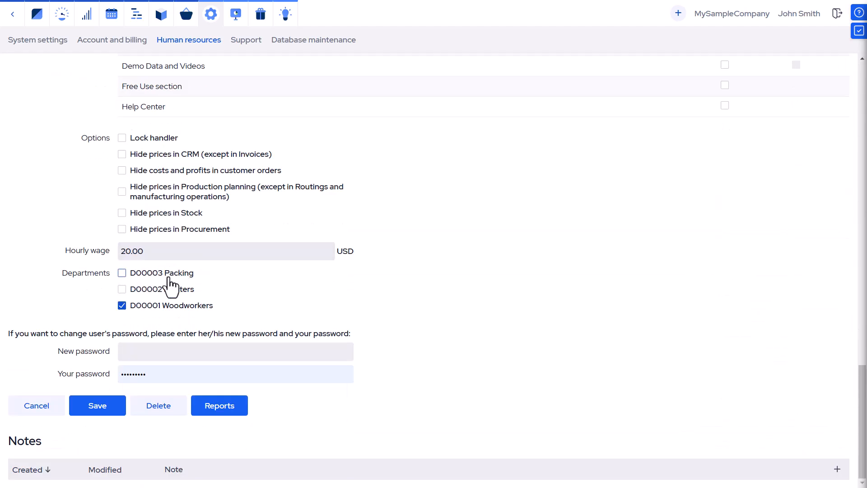
{"action": "left_click", "coordinate": [122, 273]}
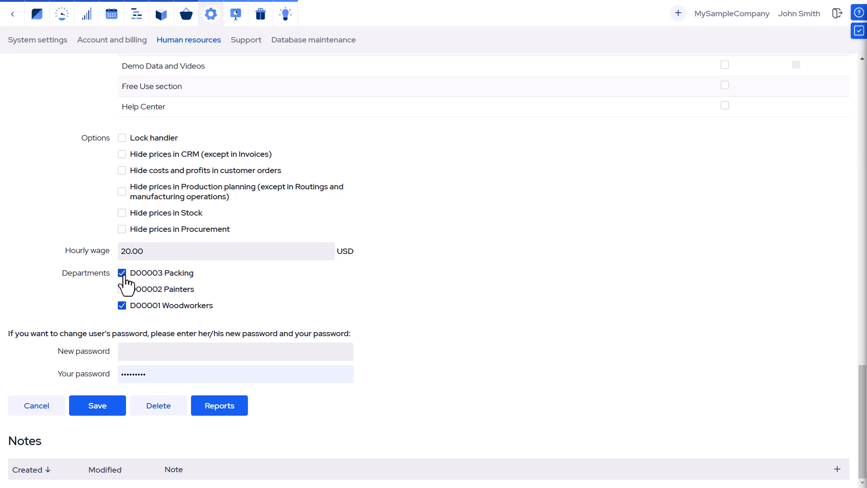